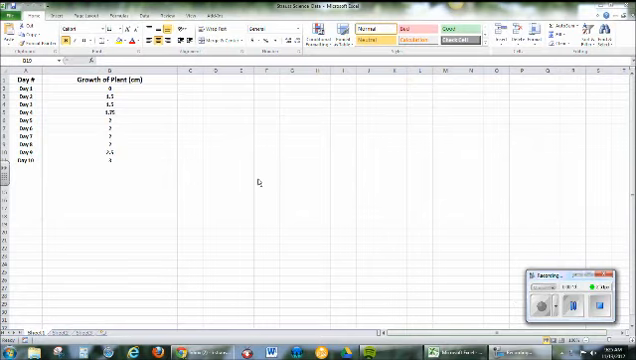
mouse_move(78, 250)
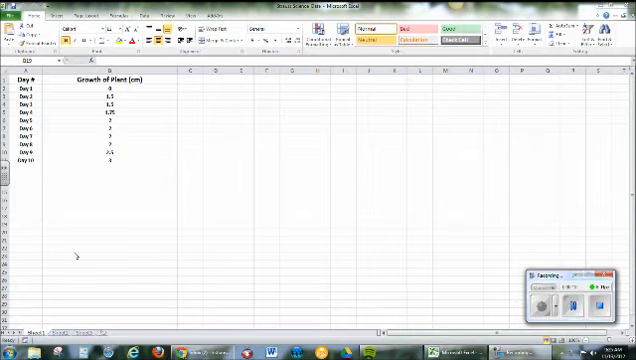
Step: Start saving the plant growth workbook, reaching the replace-file prompt
left_click(6, 352)
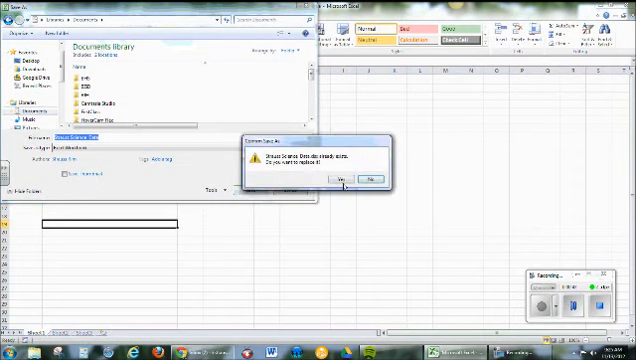
Step: Confirm replacing the existing file and return to the data worksheet
left_click(338, 180)
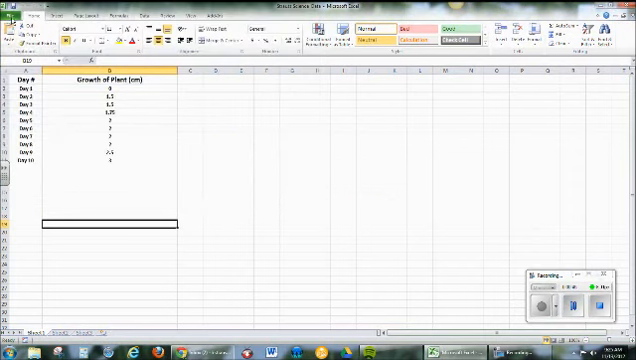
left_click(14, 12)
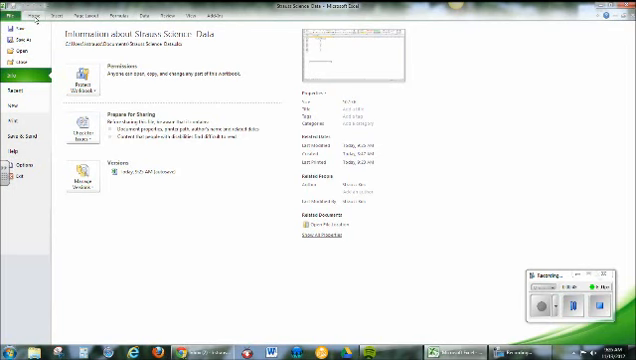
left_click(20, 16)
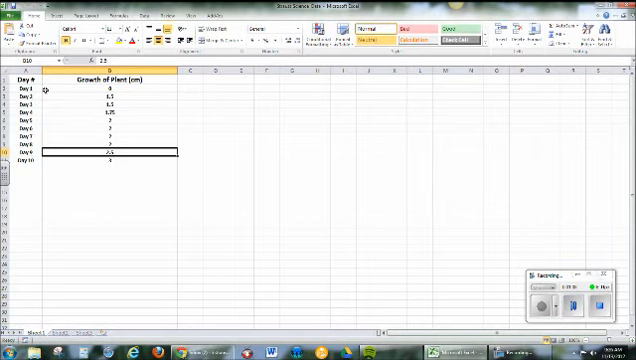
Step: Retitle column B as 'Growth of Plant in Direct Sunlight (cm)'
left_click(22, 80)
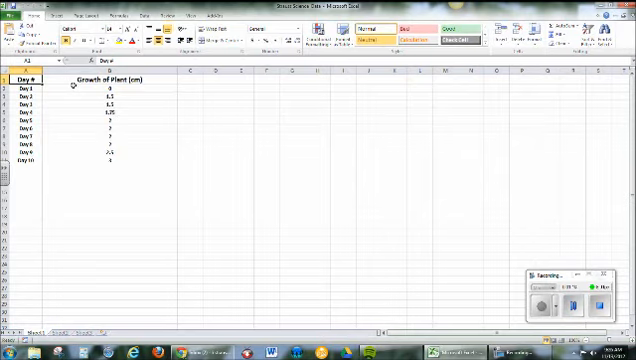
left_click(114, 76)
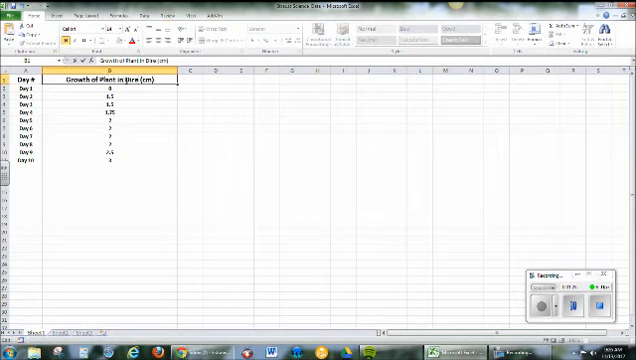
type("Growth of Plant in Direct Sunlight (cm)")
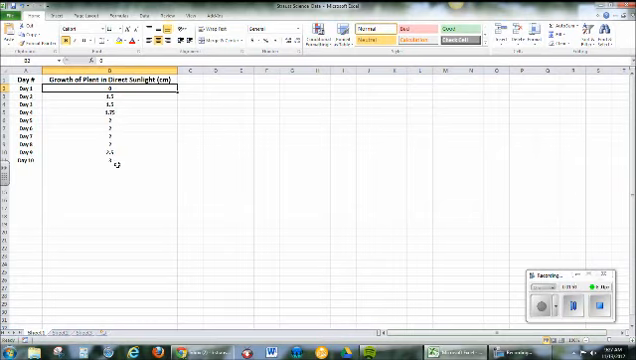
left_click(110, 132)
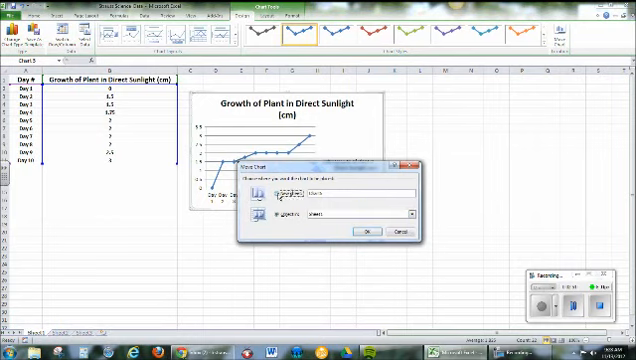
Step: Move the direct-sunlight chart to a new chart sheet named 'Chart1'
left_click(268, 192)
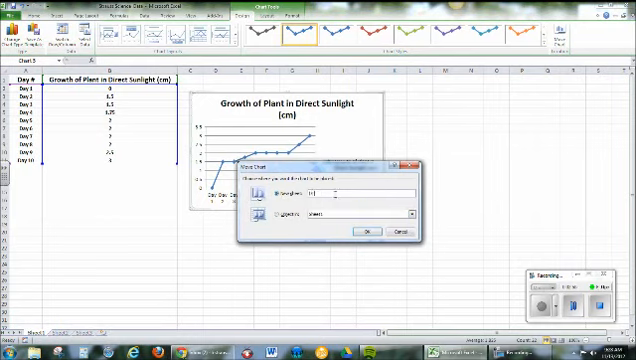
type("Chart1")
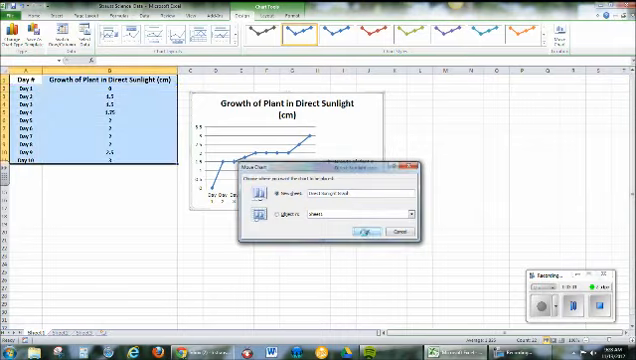
left_click(368, 232)
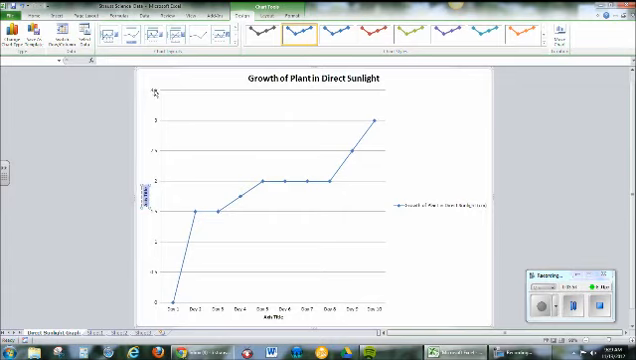
mouse_move(160, 150)
type("Day of Measurement")
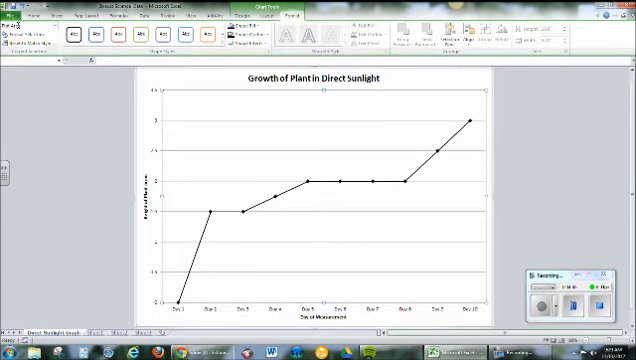
Step: Label the chart's axes and show the chart sheet's print preview
left_click(10, 20)
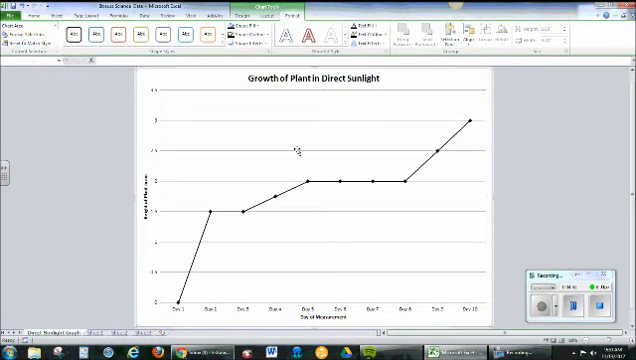
left_click(24, 20)
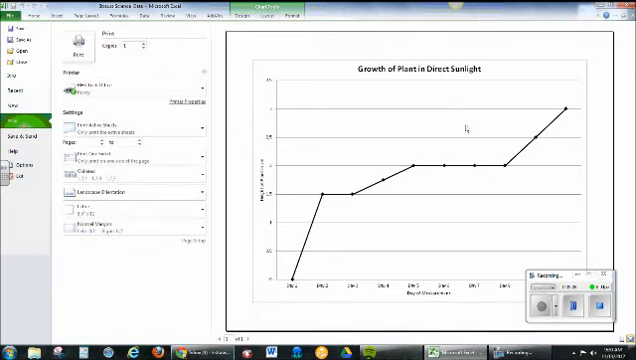
Step: Leave the print preview and return to the data worksheet
left_click(10, 16)
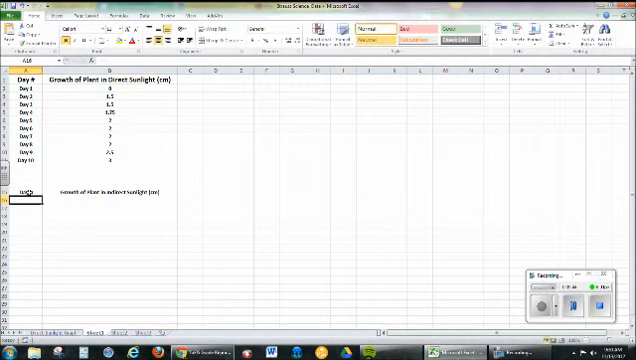
Step: Enter the first indirect-sunlight rows: Day 1 with 6 cm, then Day 4
type("Day 1")
left_click(110, 200)
type("0")
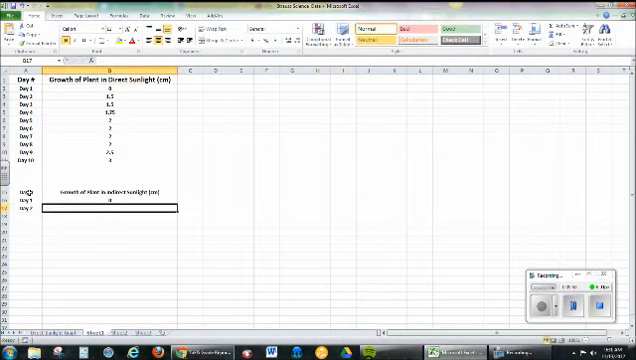
type("6")
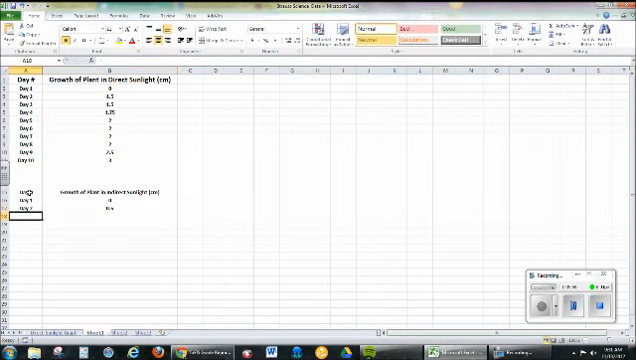
type("Day 4")
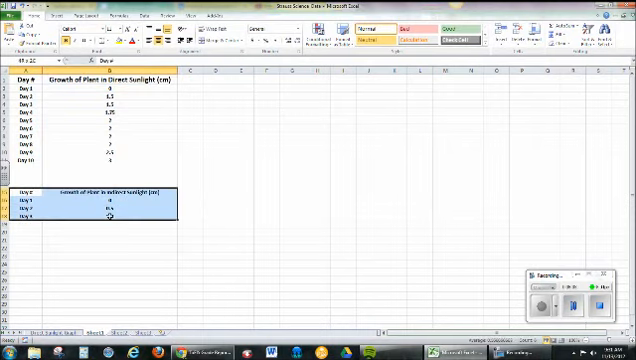
Step: Enter 5.2 cm, plot the table as a line chart and move it to new sheet 'Sheet1'
type("5.2")
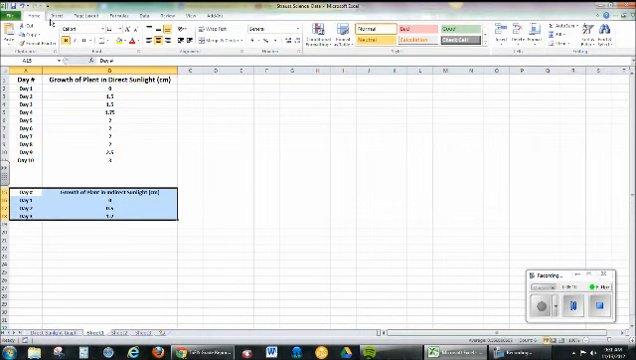
left_click(166, 36)
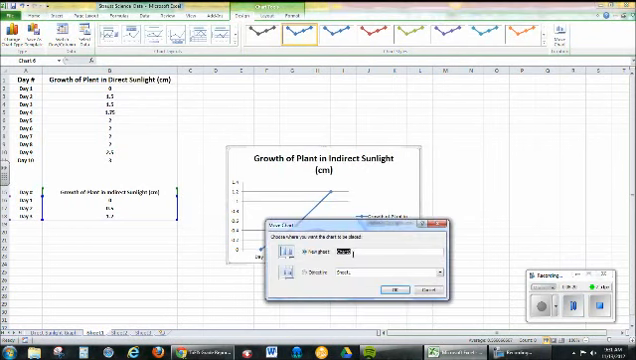
type("Sheet1")
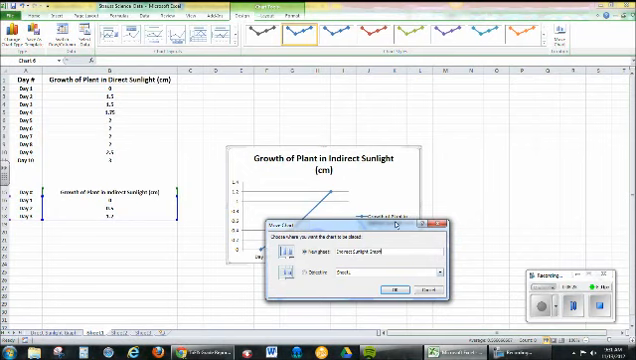
left_click(388, 288)
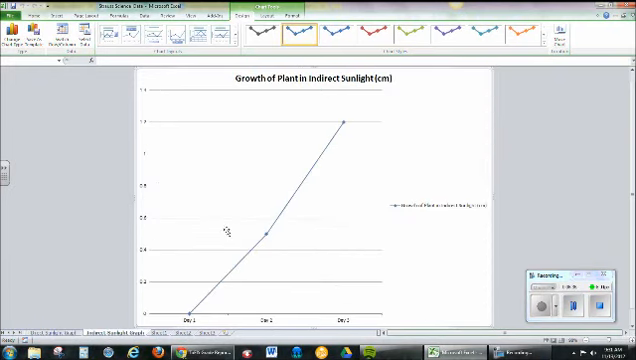
mouse_move(292, 196)
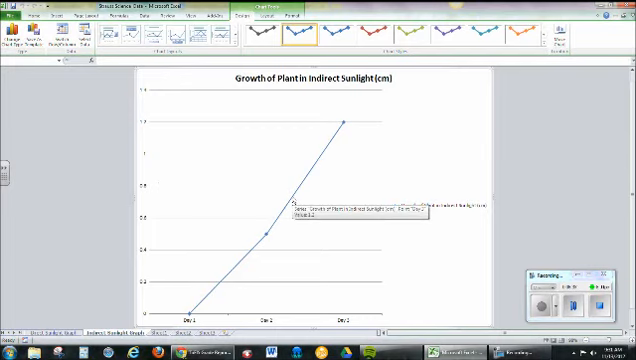